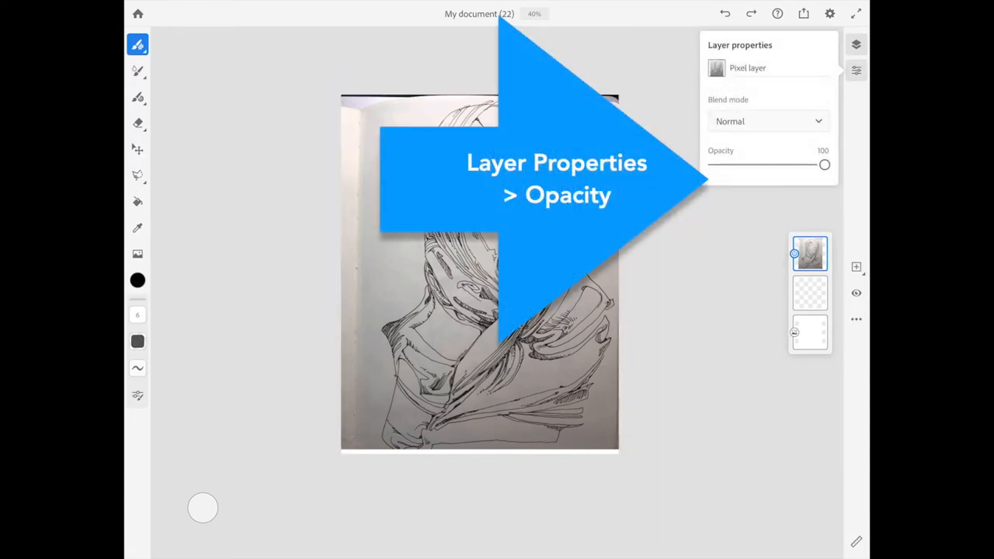
- Lower the sketch layer's opacity from 100 to about 20 in Layer Properties
drag(824, 164, 804, 165)
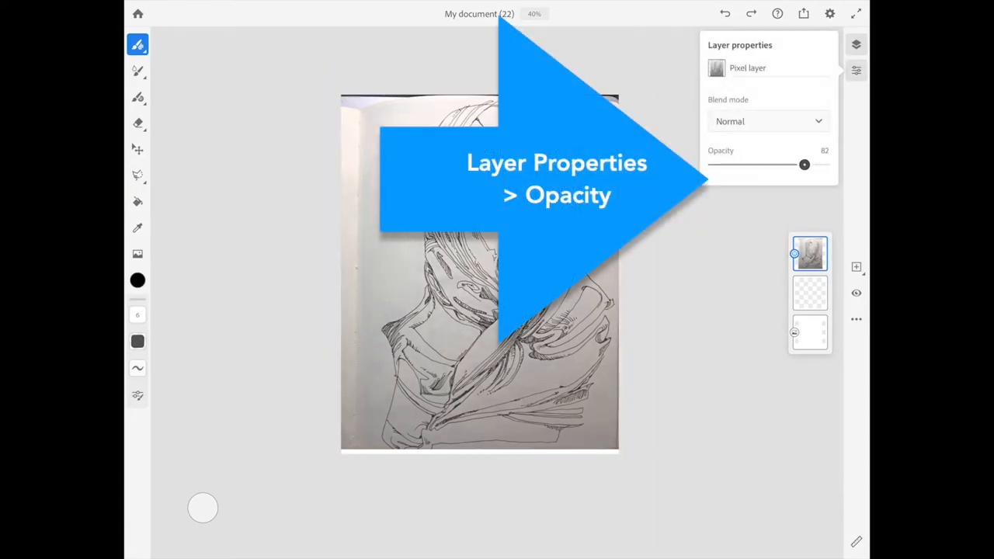
drag(804, 165, 736, 164)
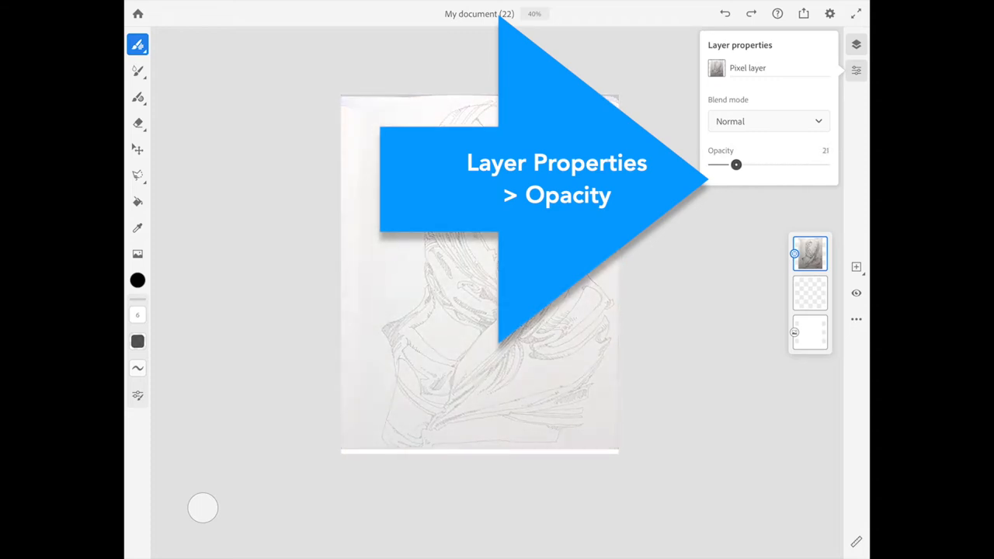
drag(736, 165, 734, 164)
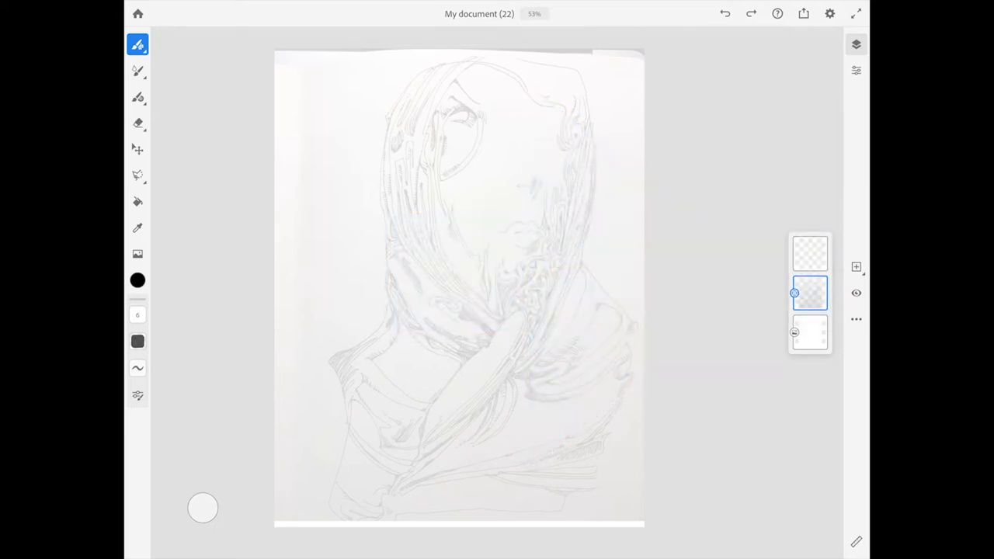
- Lock the faded sketch layer through its Layer actions menu
click(808, 292)
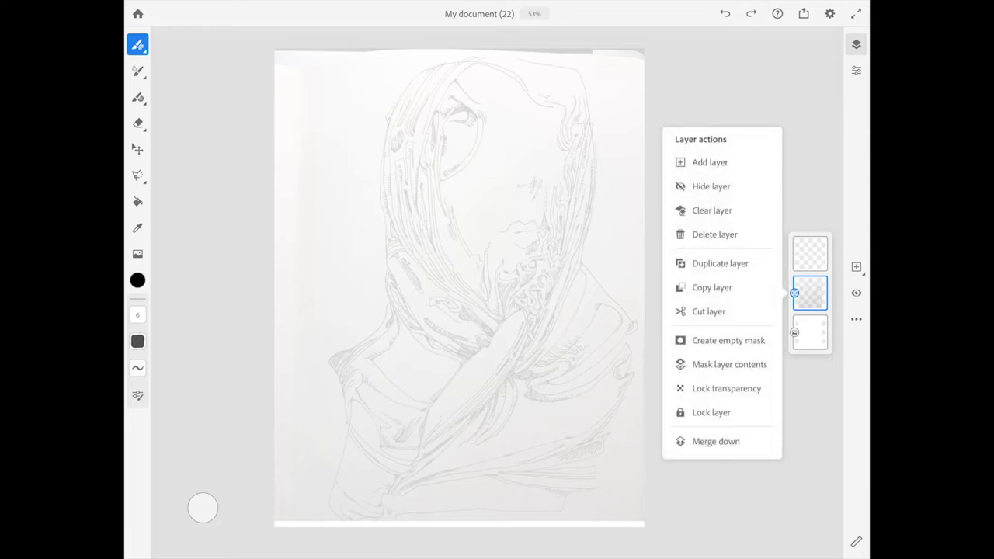
click(711, 413)
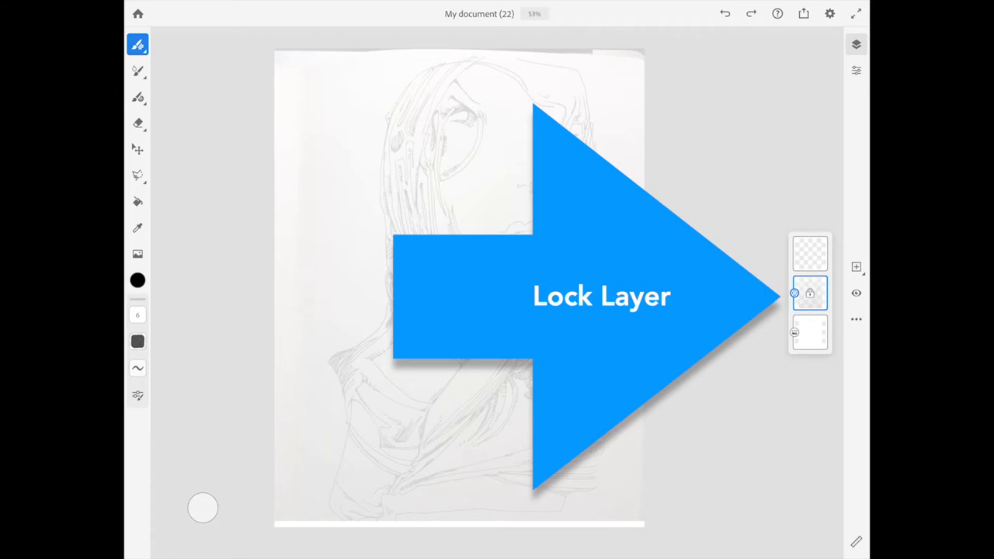
click(807, 295)
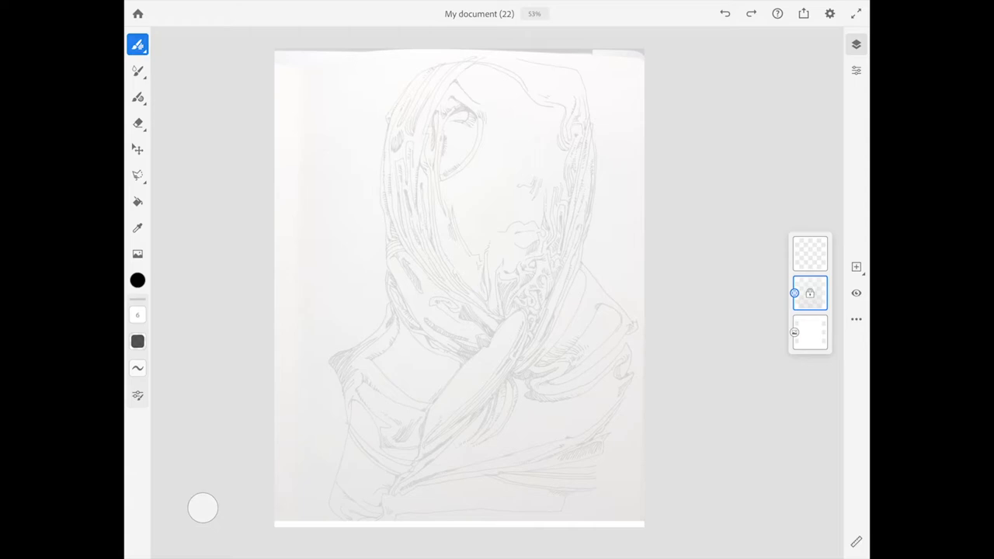
- Browse the copier and runny_inkers library brush sets in the Pixel brush collection
click(136, 43)
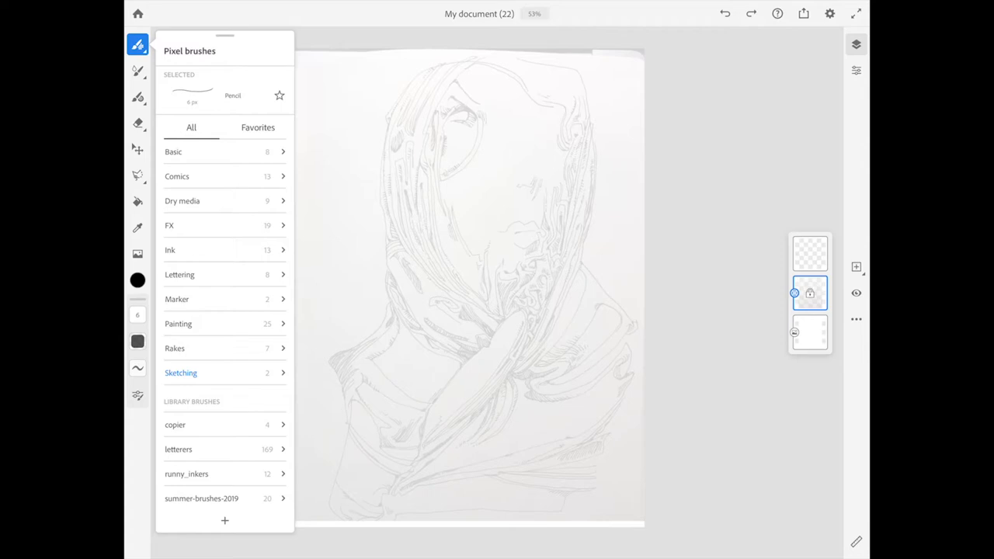
click(175, 426)
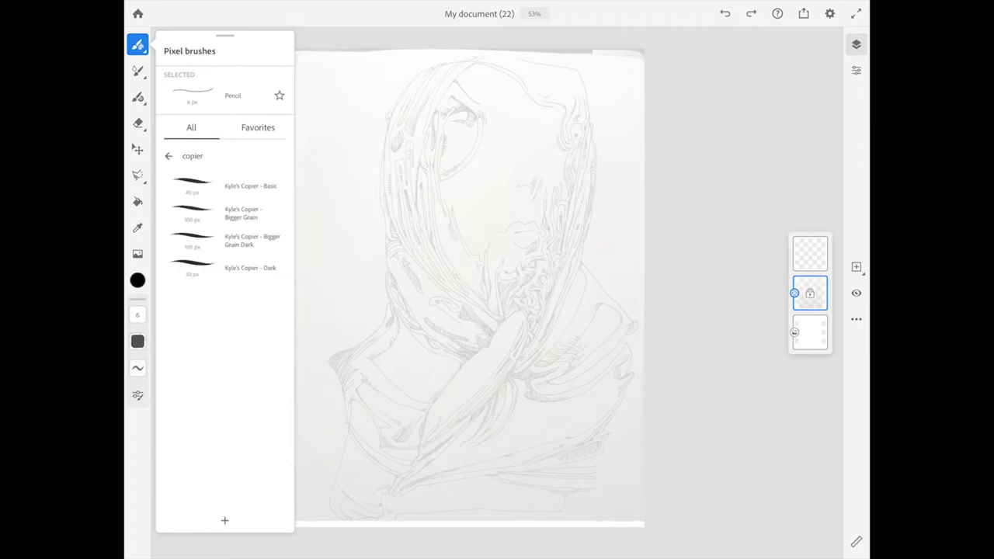
click(170, 155)
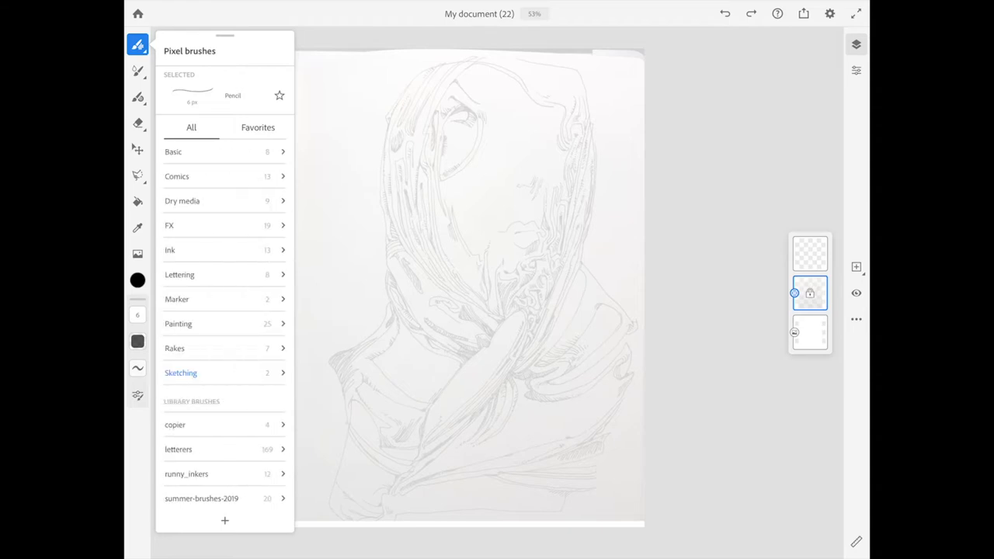
click(186, 474)
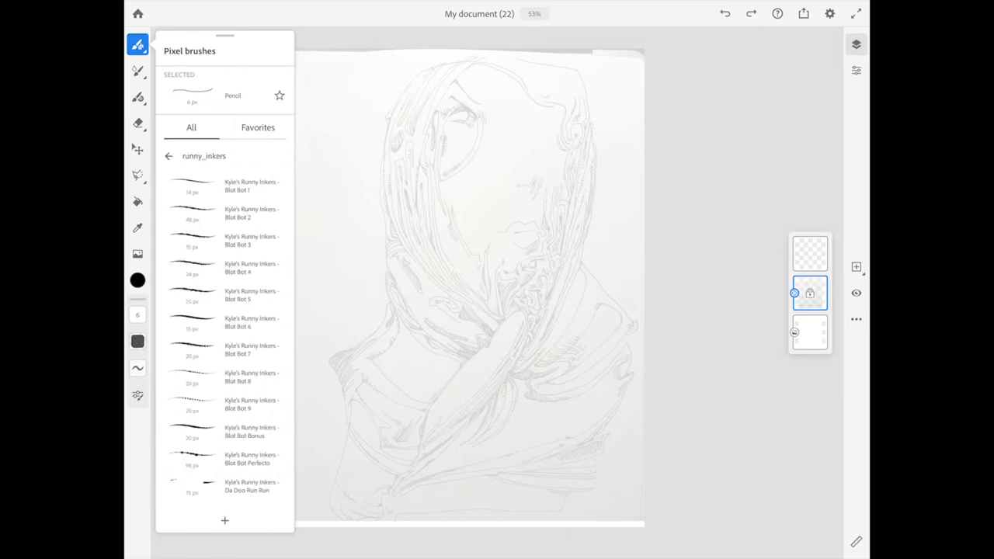
click(169, 156)
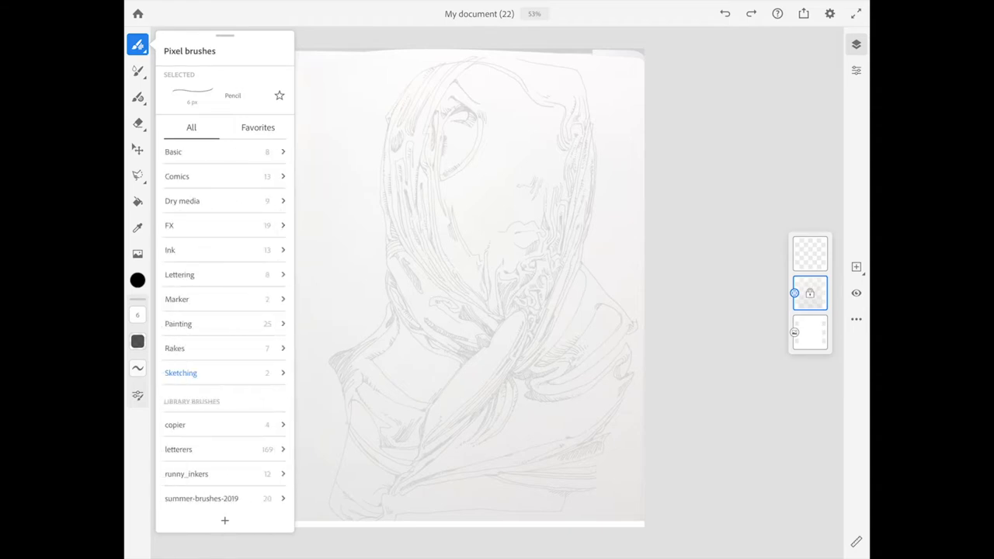
click(258, 127)
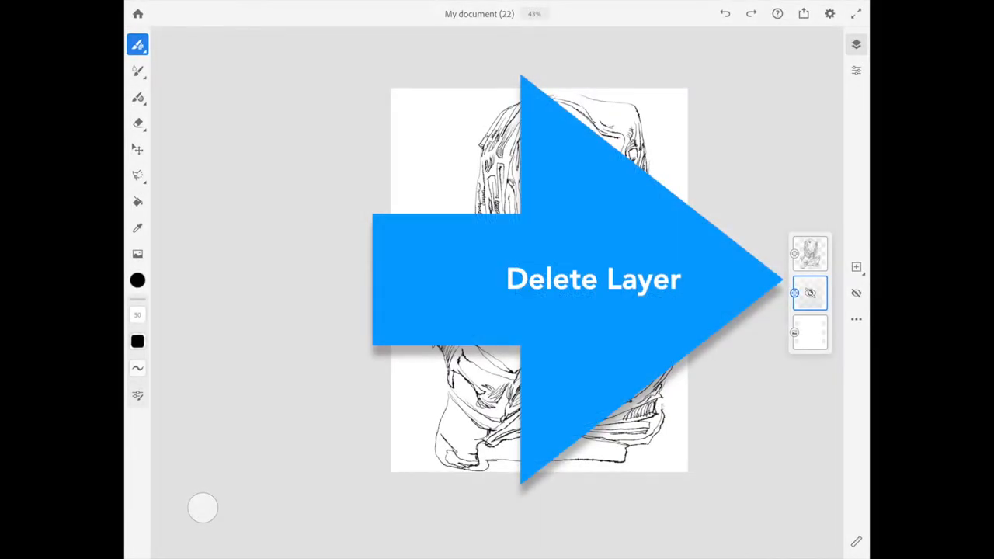
- Delete the sketch layer and start transforming the inked figure
click(810, 332)
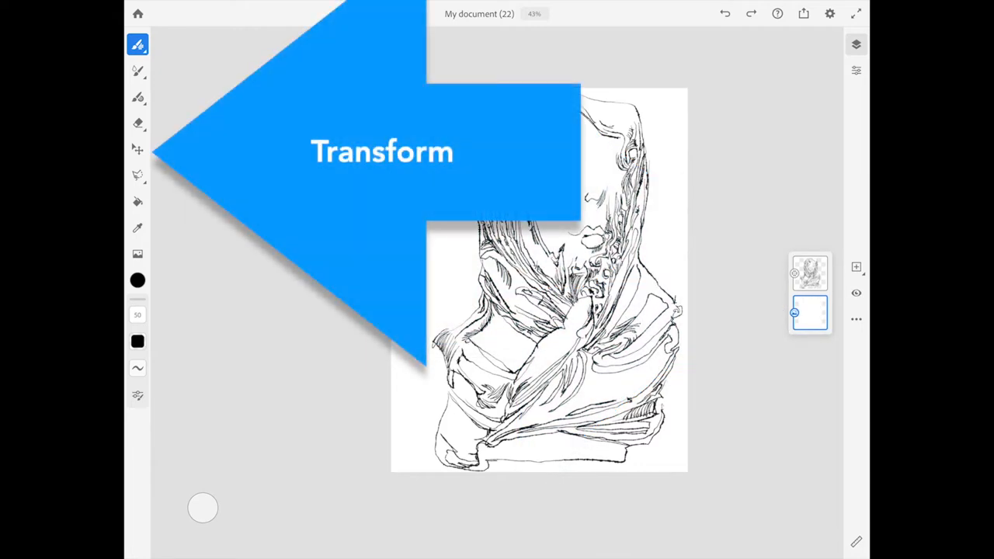
click(811, 271)
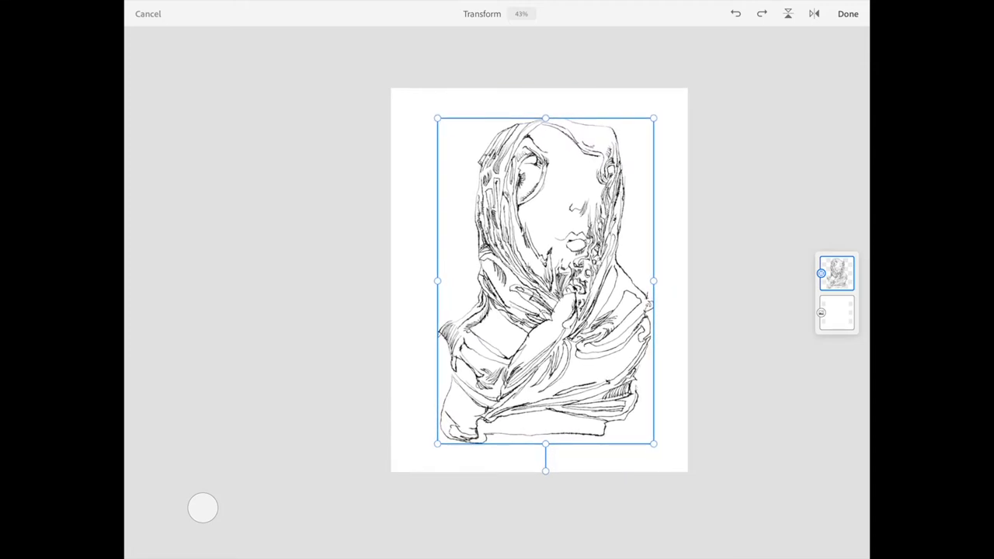
- Commit the figure's transform and choose The Predator brush from Favorites
click(848, 14)
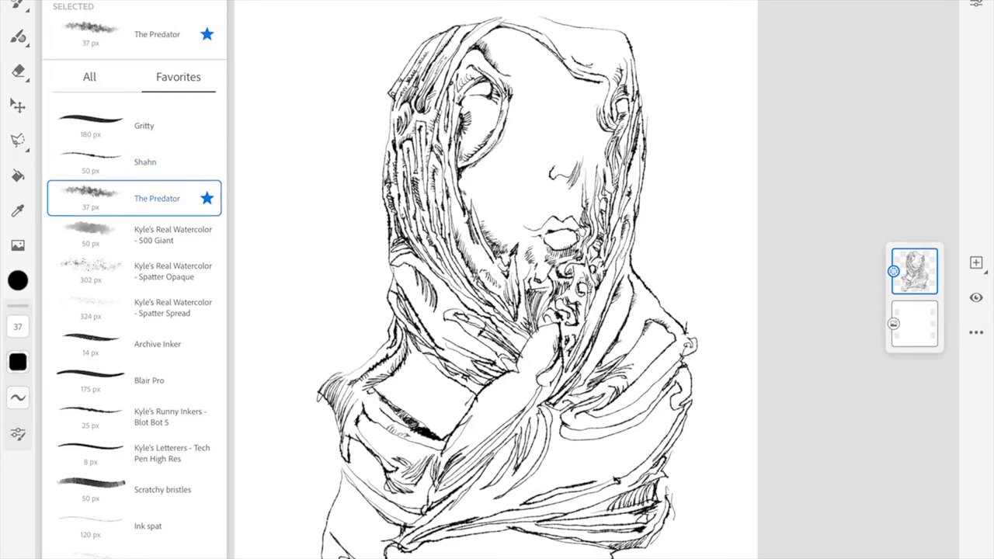
click(157, 199)
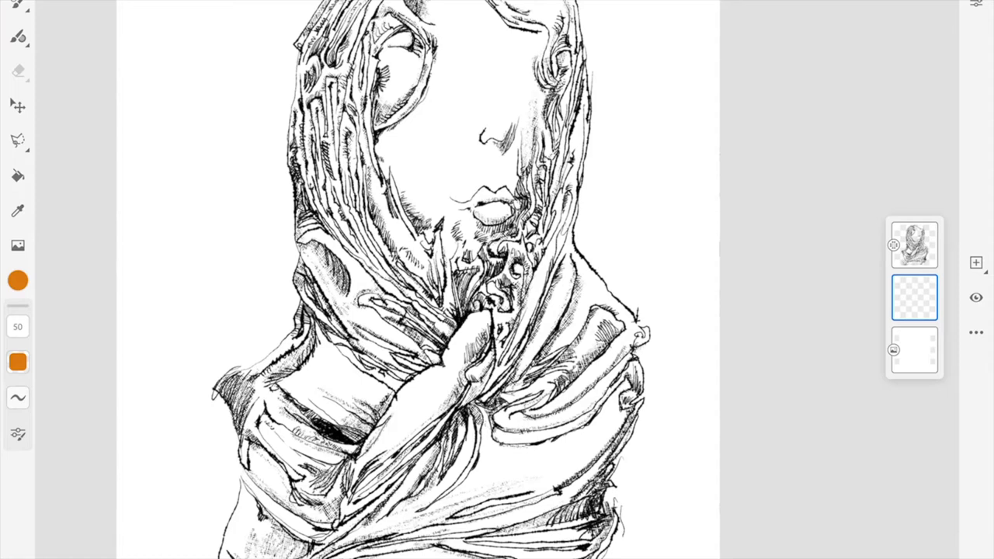
- Pick a teal hue on the colour wheel for the shading strokes
click(17, 280)
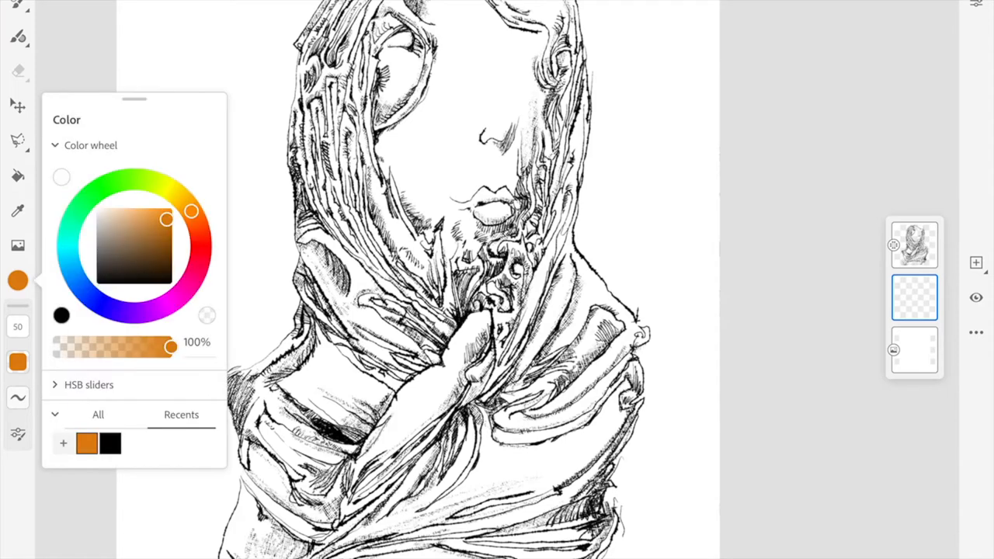
click(68, 205)
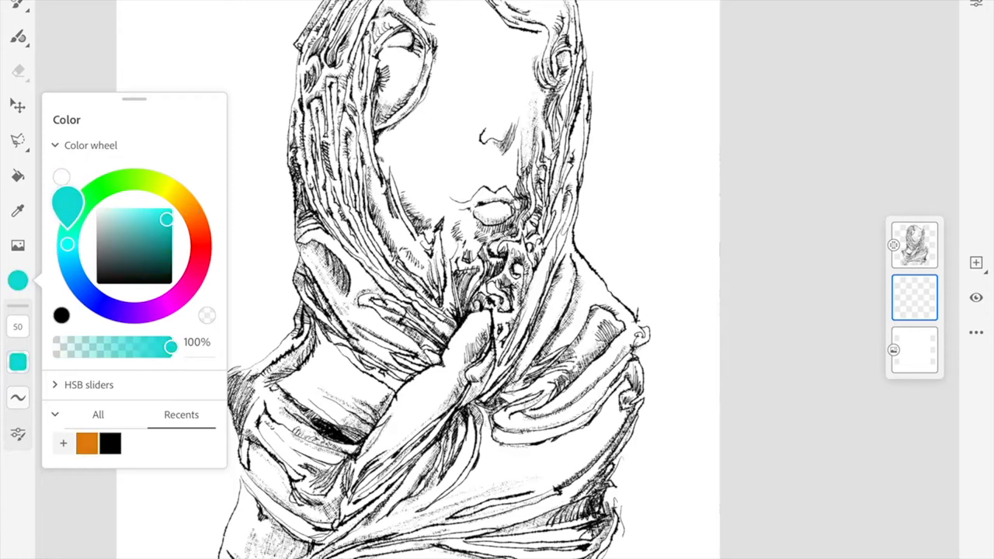
drag(69, 205, 71, 223)
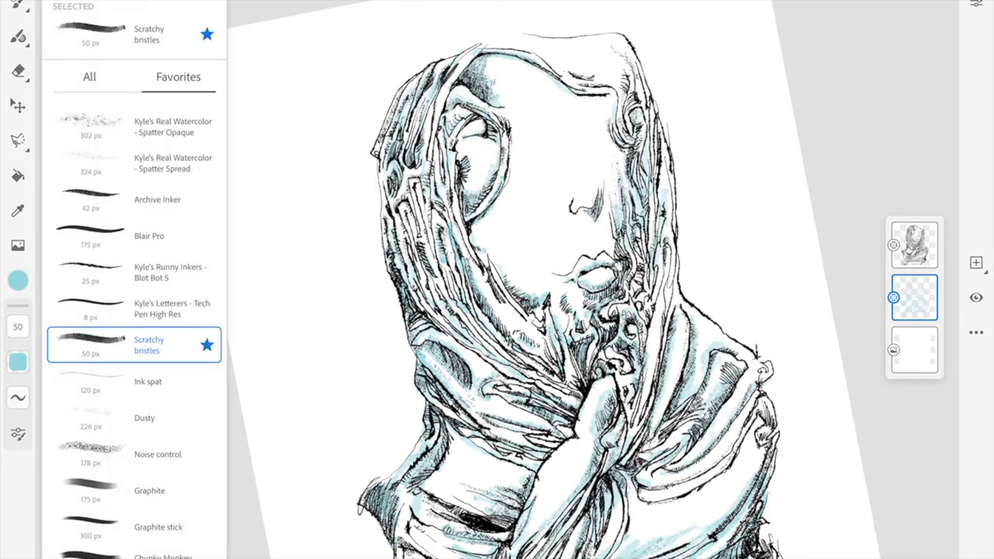
- Scroll Favorites to Kyle's Real Watercolor - Spatter Spread brush for teal spatter
scroll(down, 3)
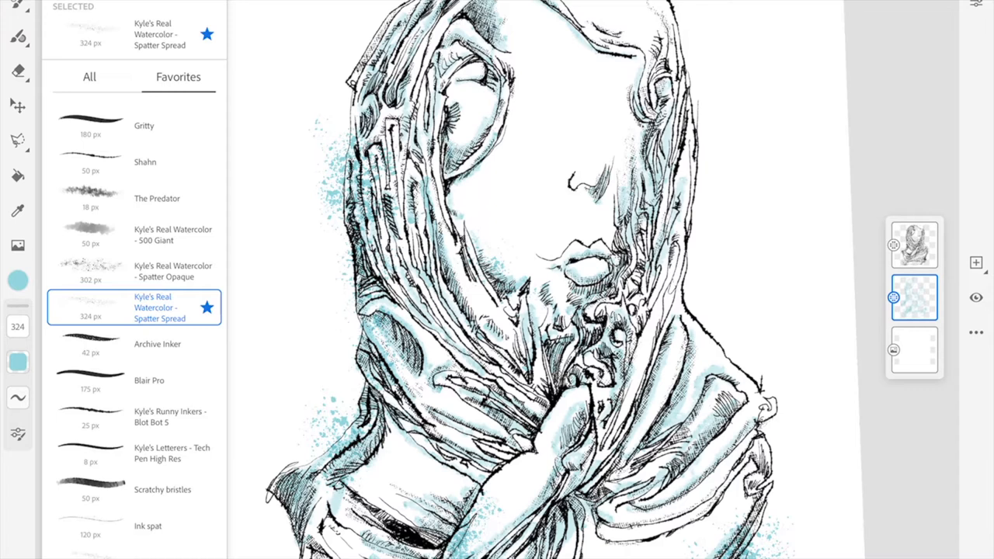
- Bring up the colour wheel to switch paint colours for the face, lips and hood
click(17, 281)
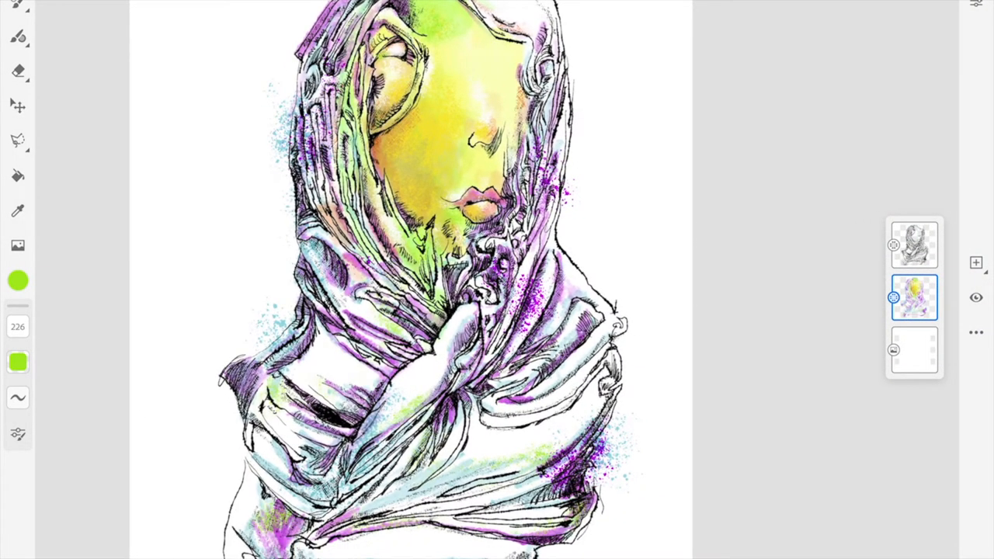
- Add a new layer above the colour and choose the Dusty brush
click(976, 262)
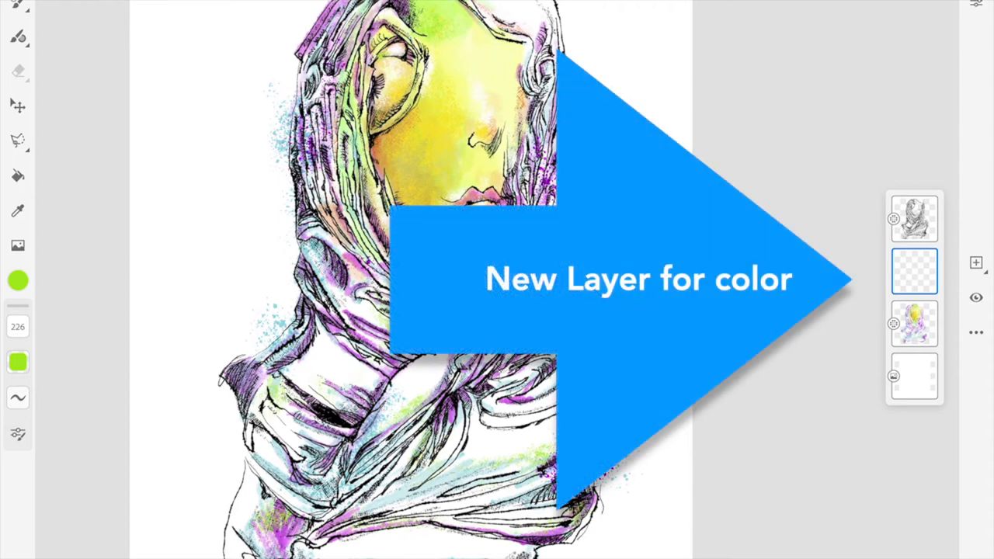
click(17, 280)
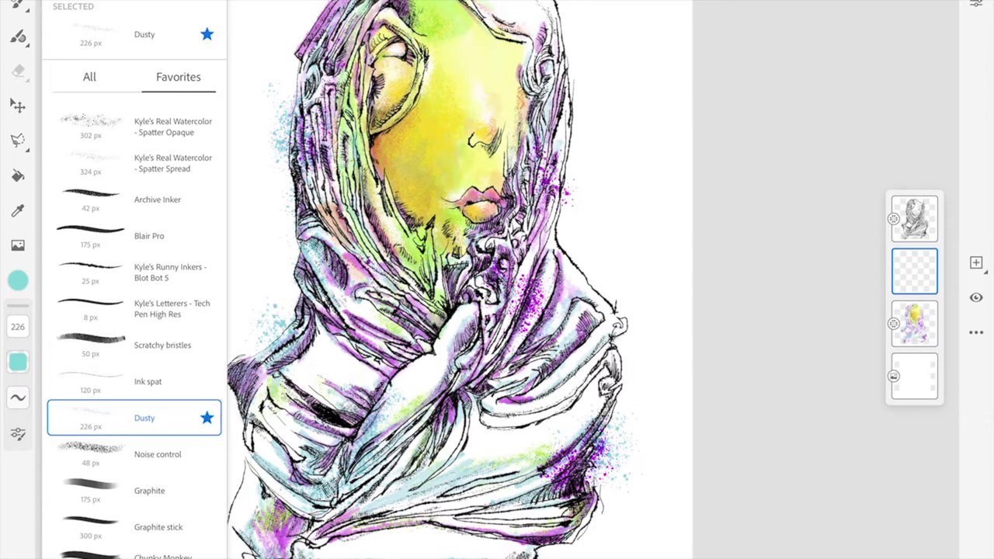
- Select a Favorites brush for painting the teal background
click(156, 199)
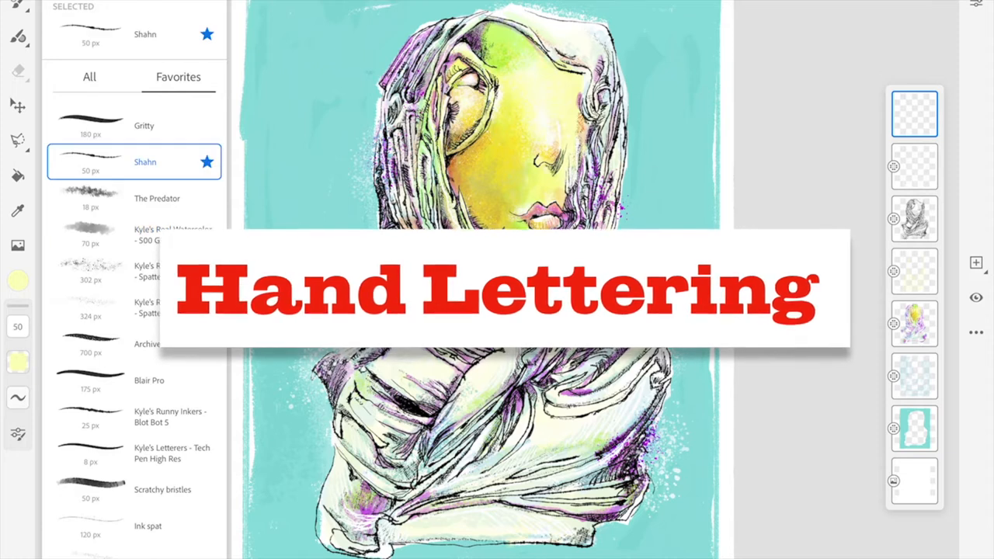
- Letter the word SPRING in magenta with the Gritty brush across the lower figure on its own layer
click(17, 282)
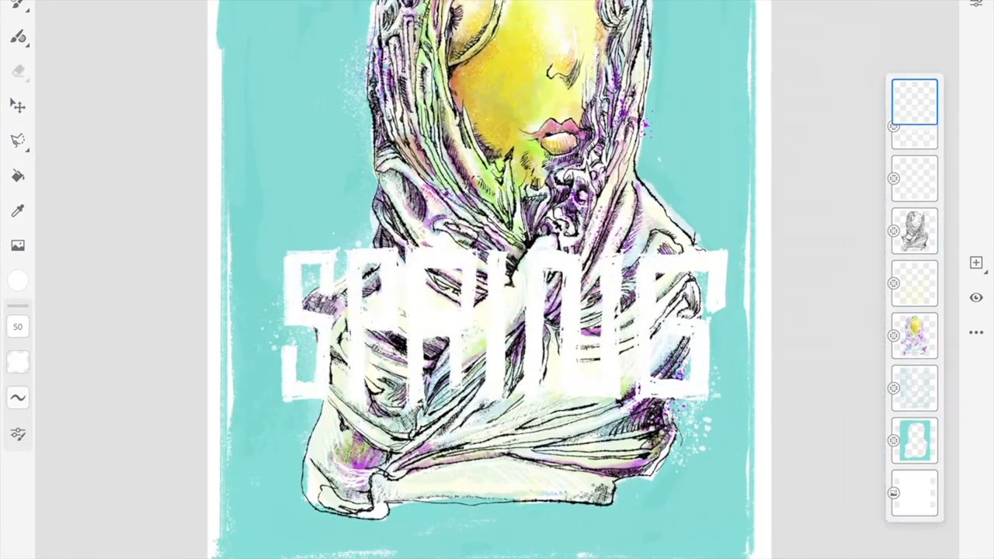
click(18, 37)
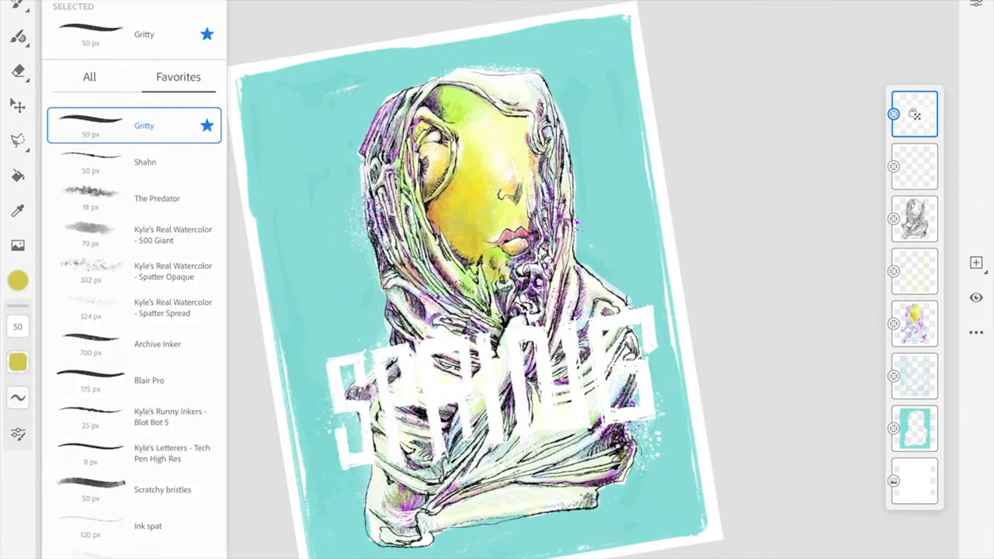
click(17, 277)
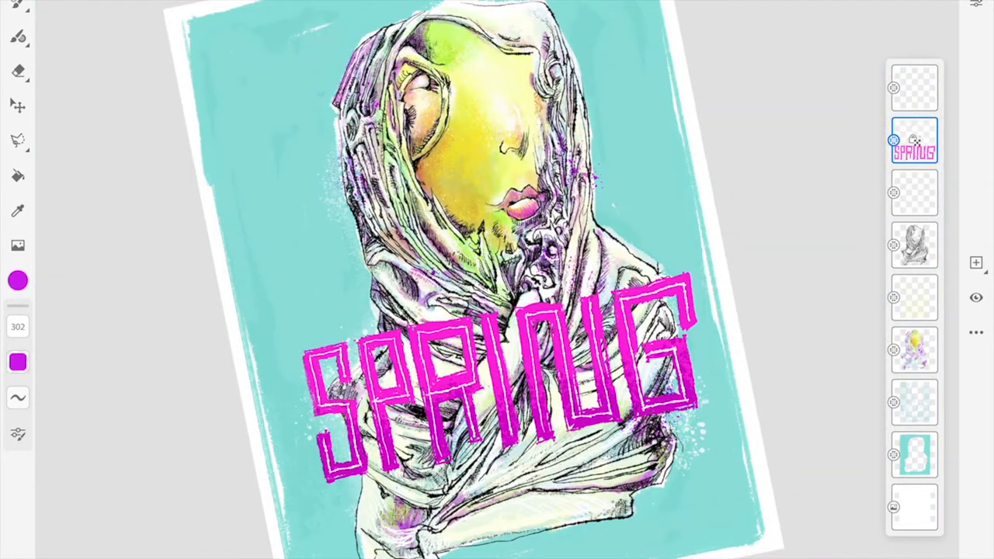
click(16, 33)
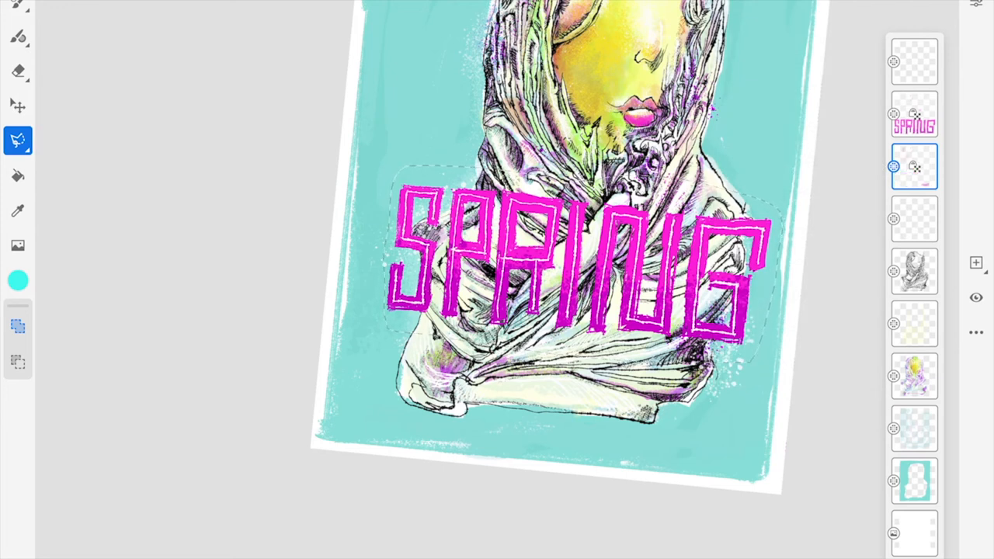
- Duplicate the selected SPRING lettering onto a new layer to serve as the shadow copy
right_click(913, 165)
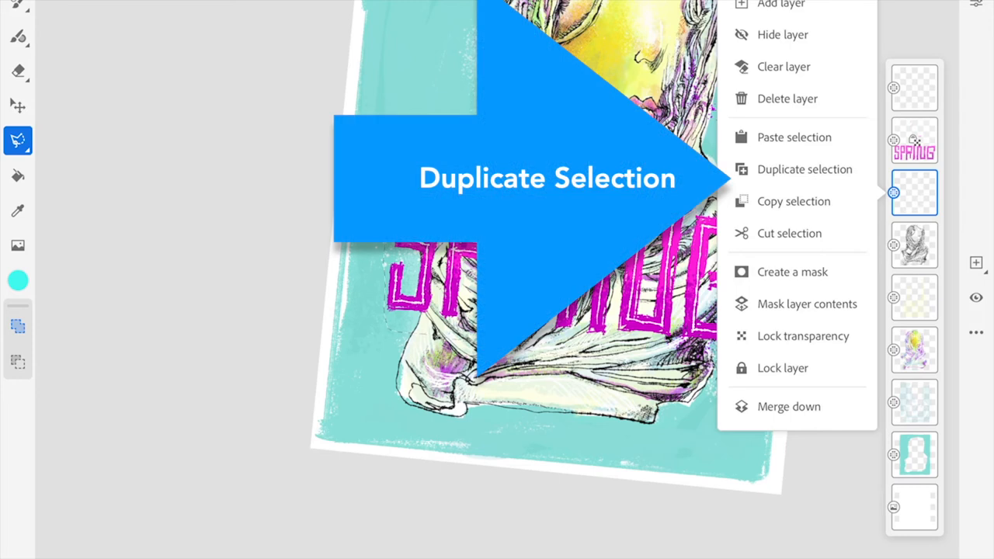
click(801, 167)
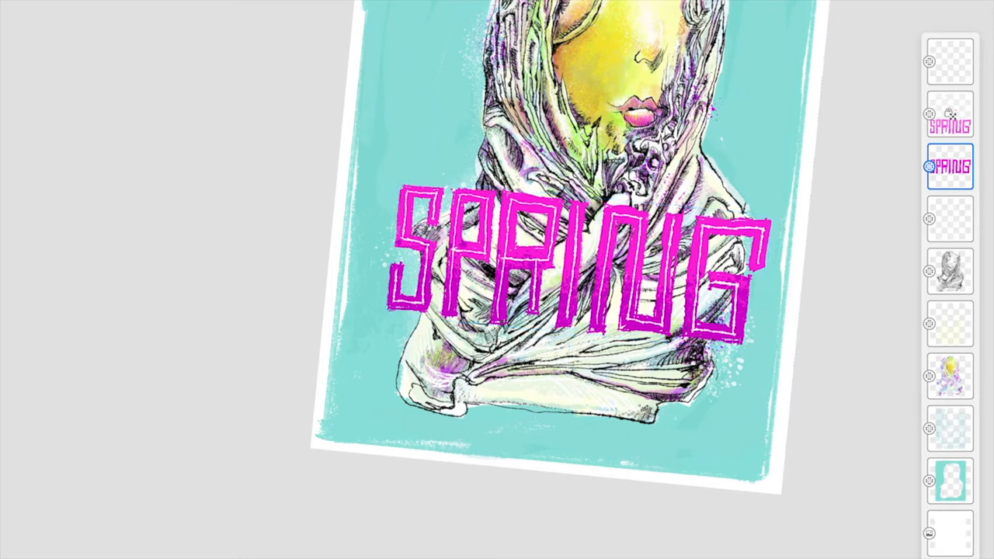
right_click(950, 166)
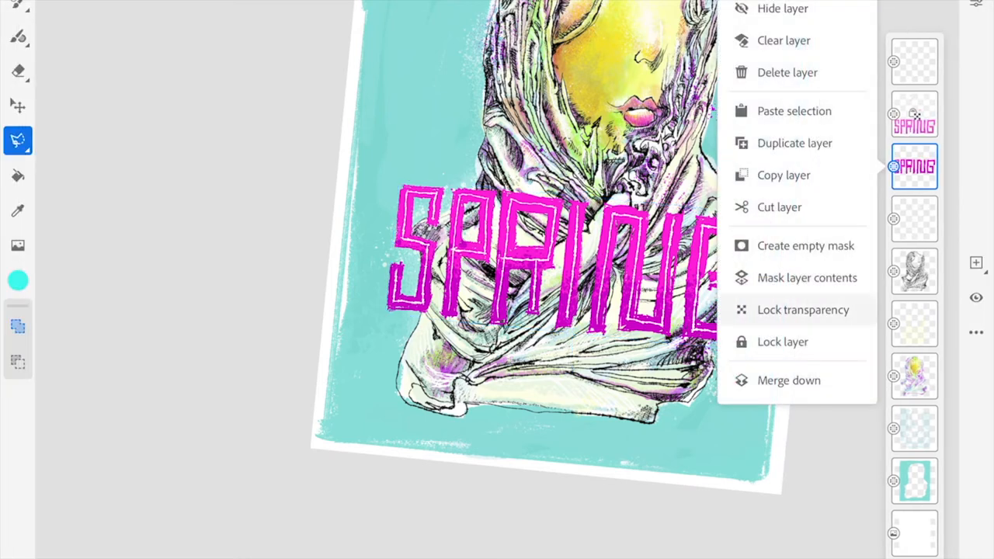